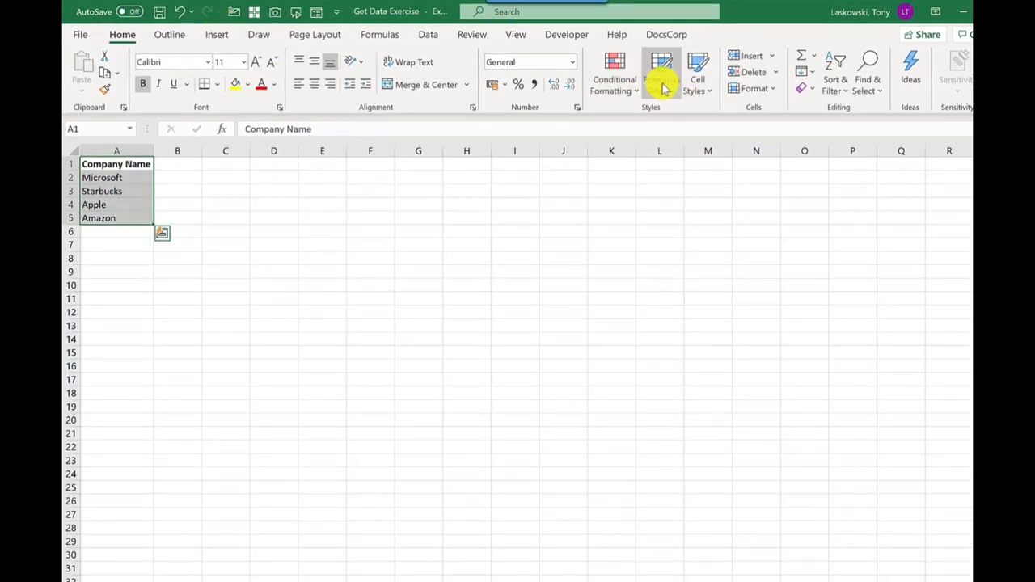
- Format the Company Name list A1:A5 as a table with a dark style
click(661, 73)
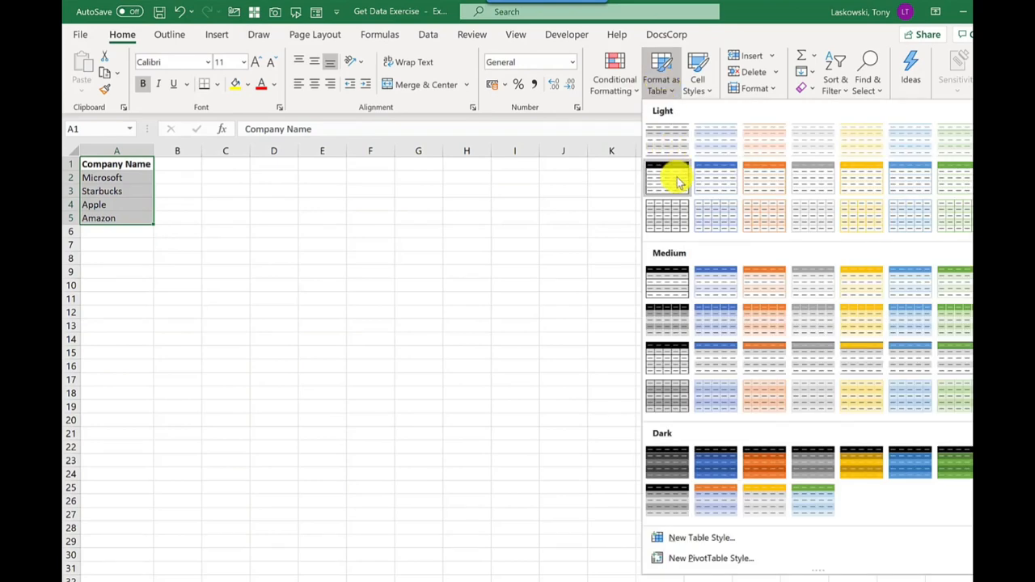
click(667, 178)
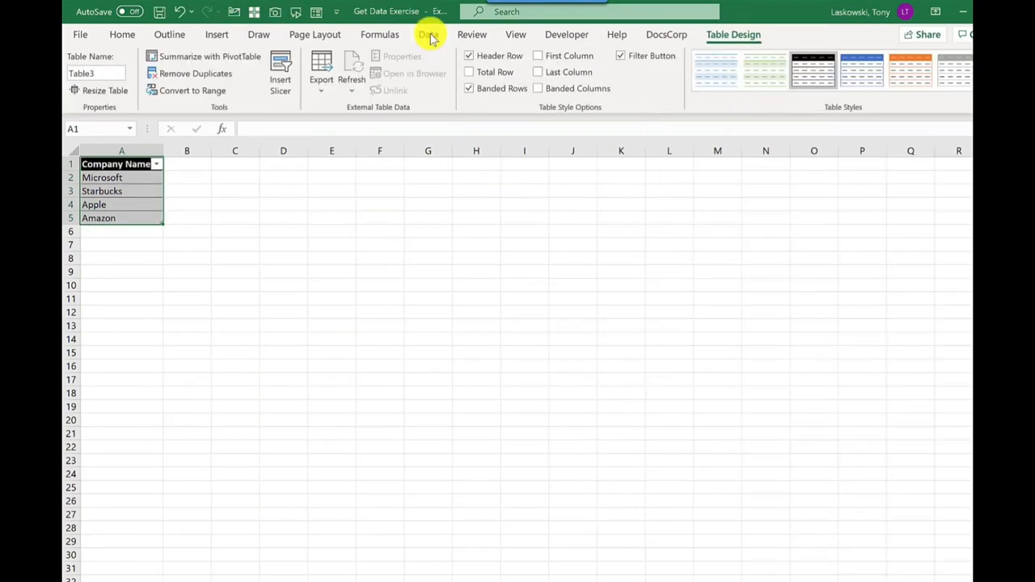
- Convert the company names to the Stocks data type, then select Microsoft Corp
click(428, 34)
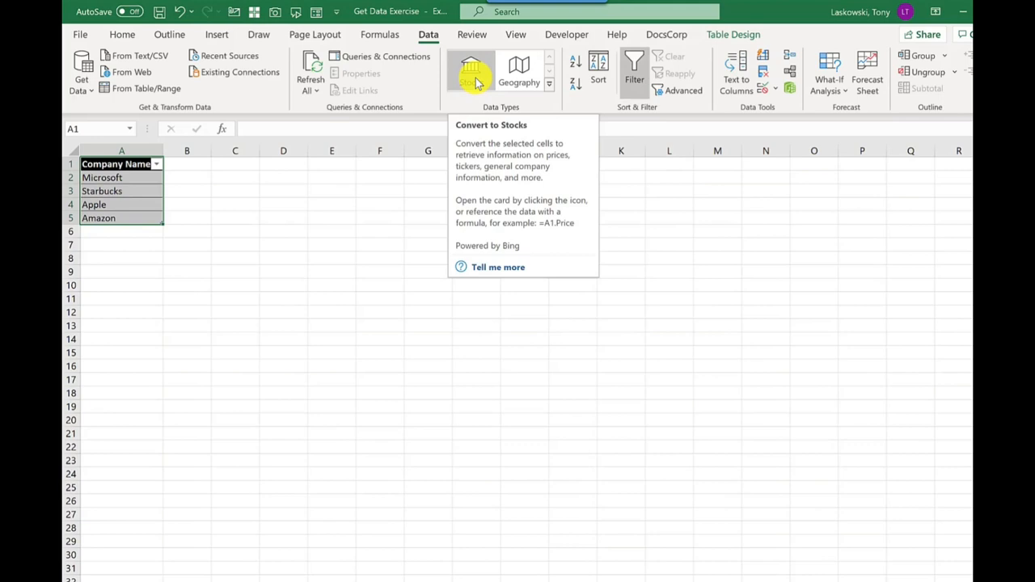
click(471, 71)
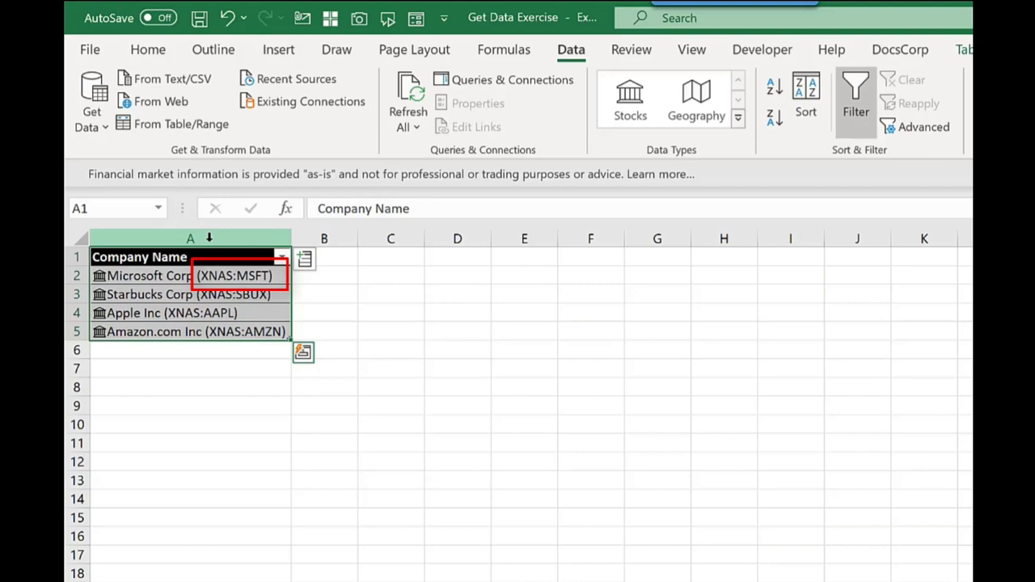
click(190, 275)
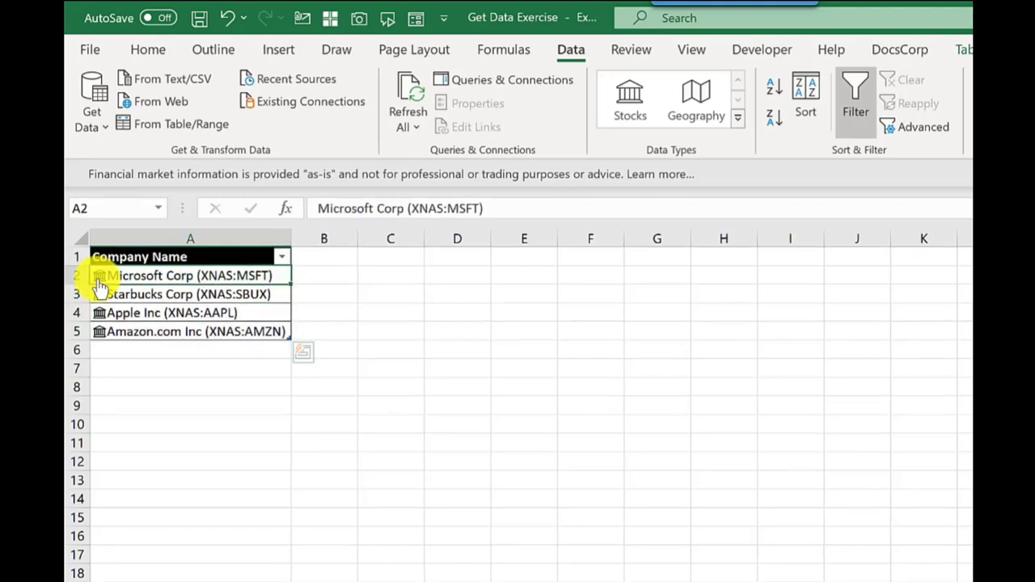
click(99, 276)
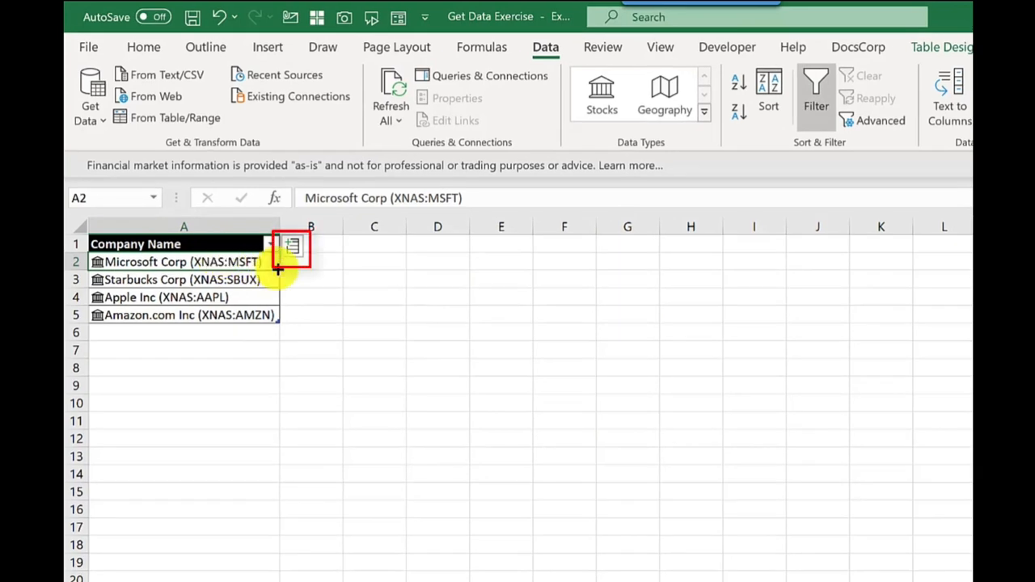
- Insert a Price column from the stock data and reopen the field list for Change
click(292, 248)
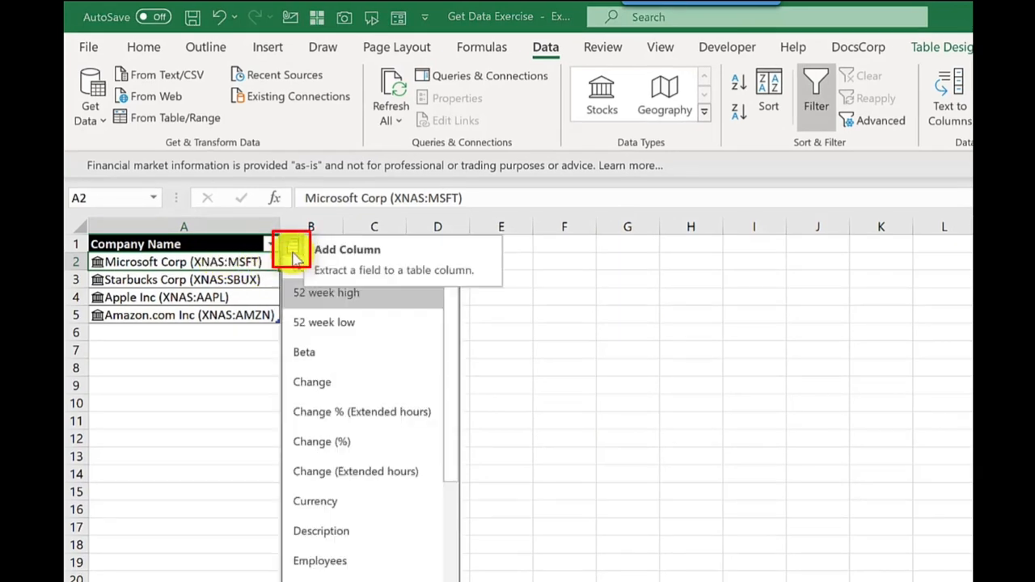
mouse_move(294, 257)
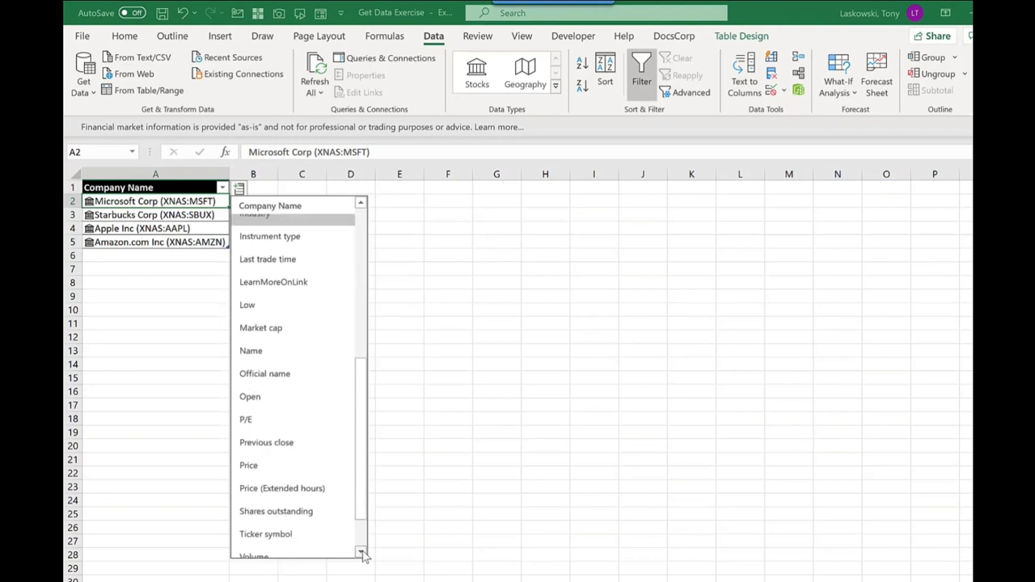
click(248, 465)
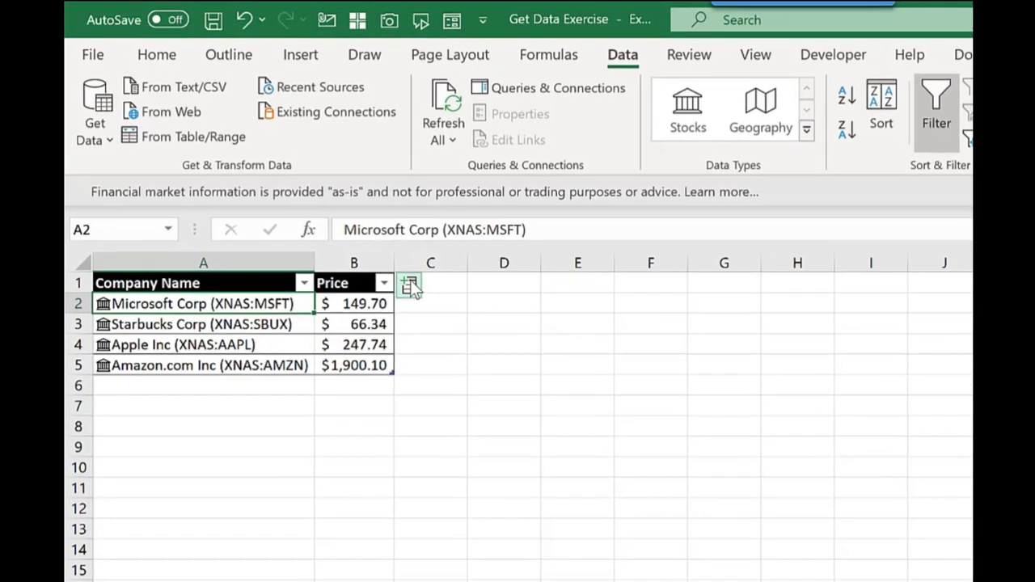
click(409, 284)
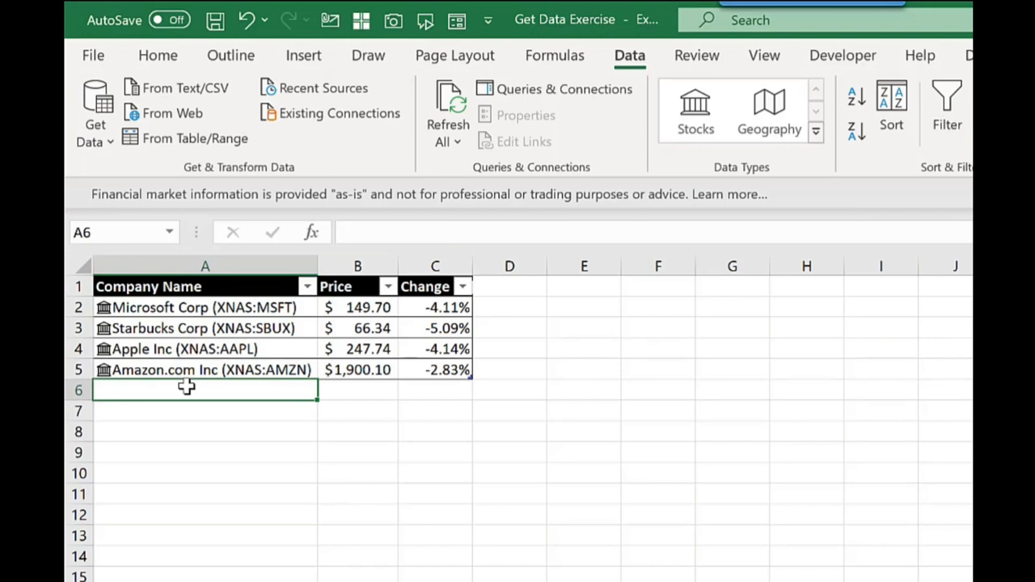
- Enter 'citigr' as a new Citigroup Inc stock row, then start typing 'shell' below
text(citigr)
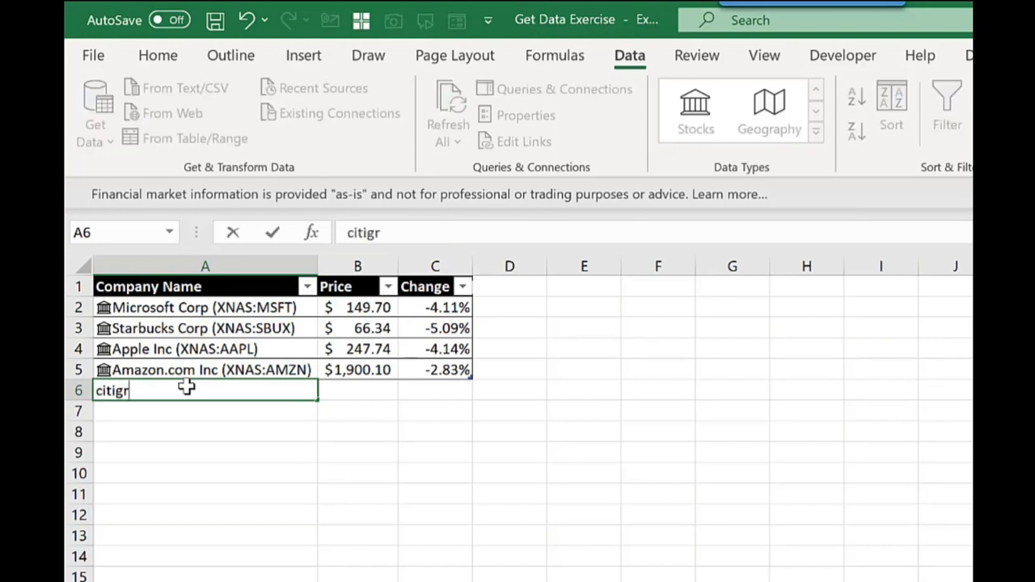
key(Return)
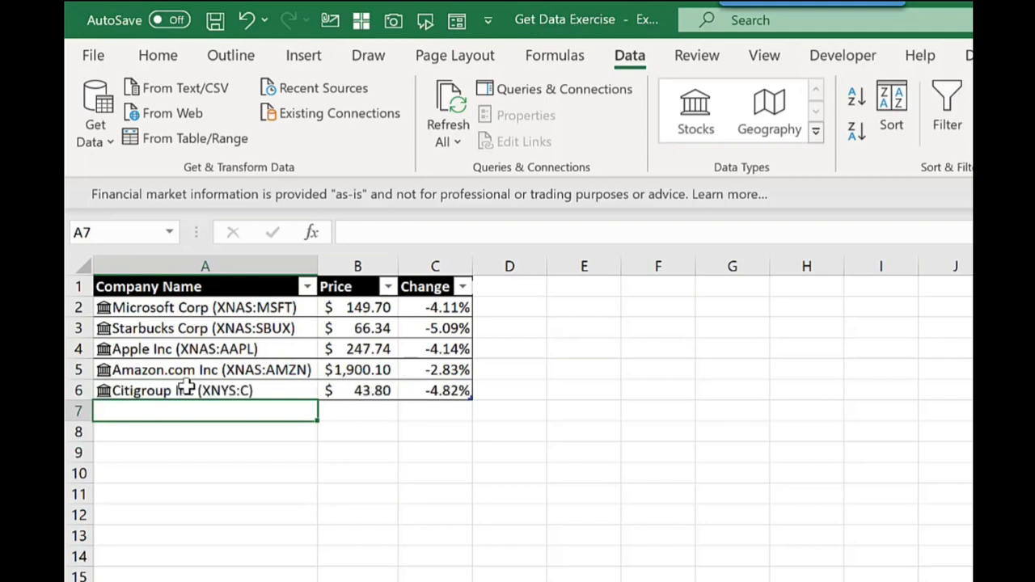
text(shell)
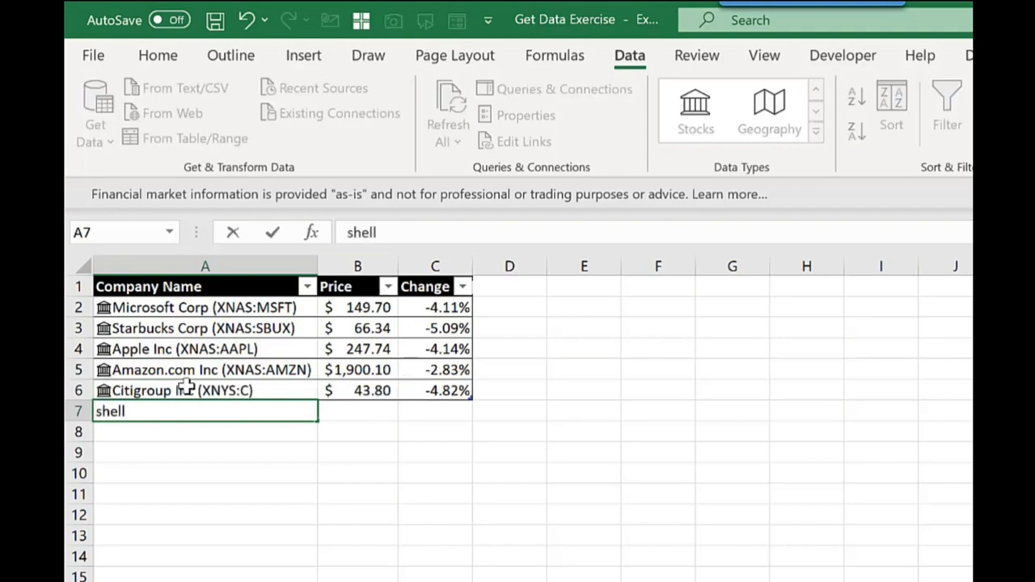
- Add Royal Dutch Shell PLC (RDS.B) as a stock row, then select cell D2
key(Return)
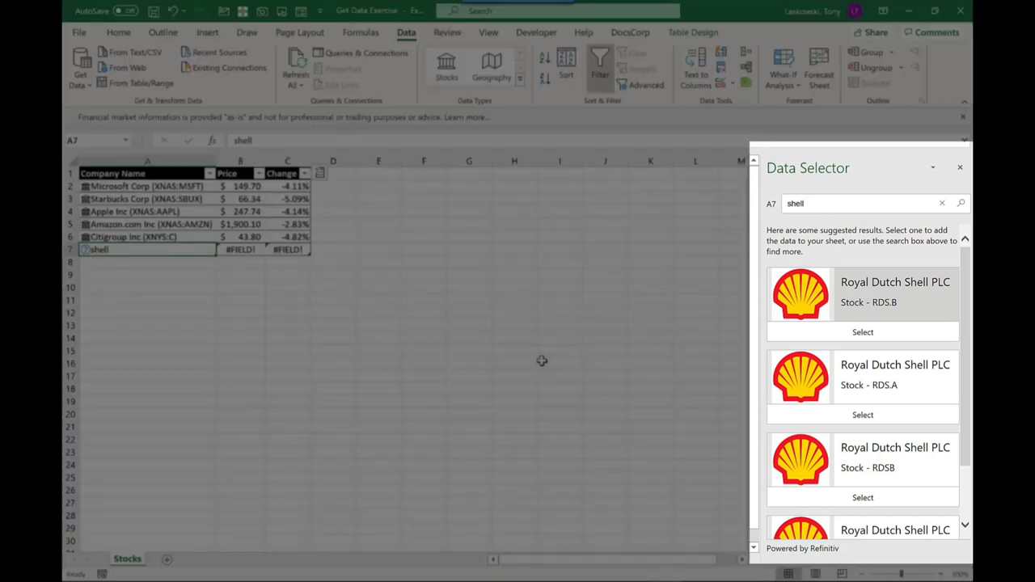
mouse_move(863, 332)
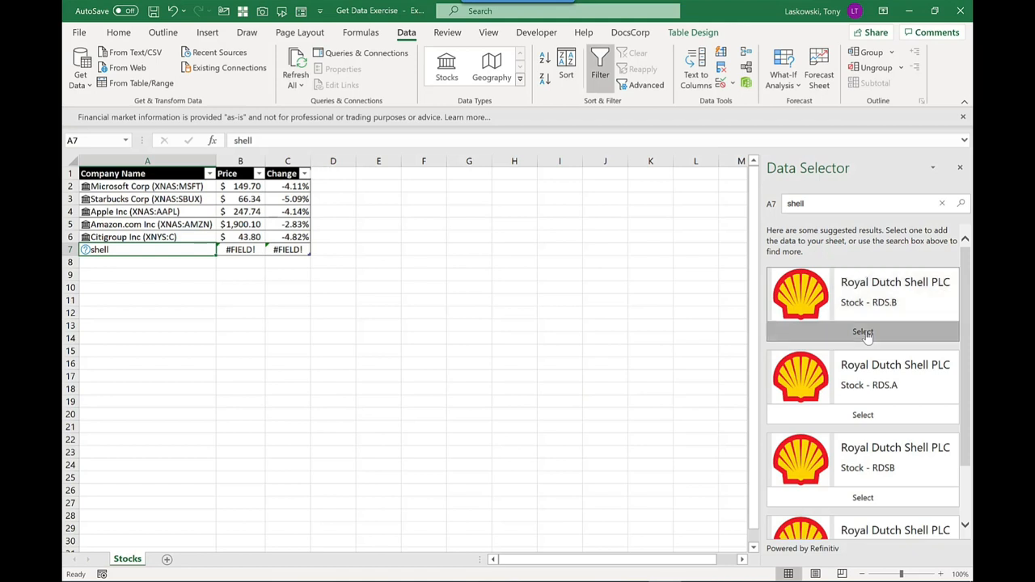
click(863, 332)
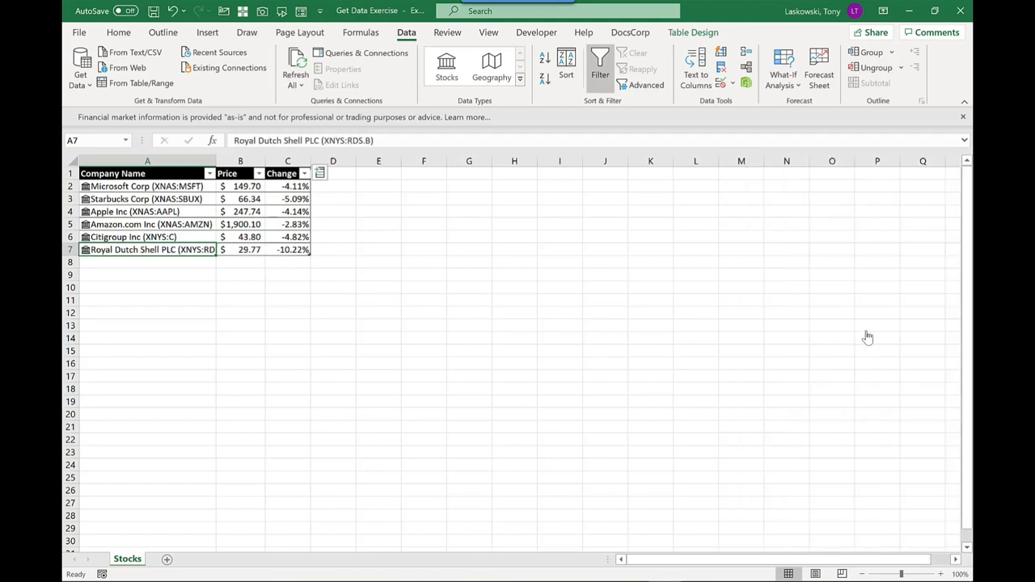
mouse_move(332, 183)
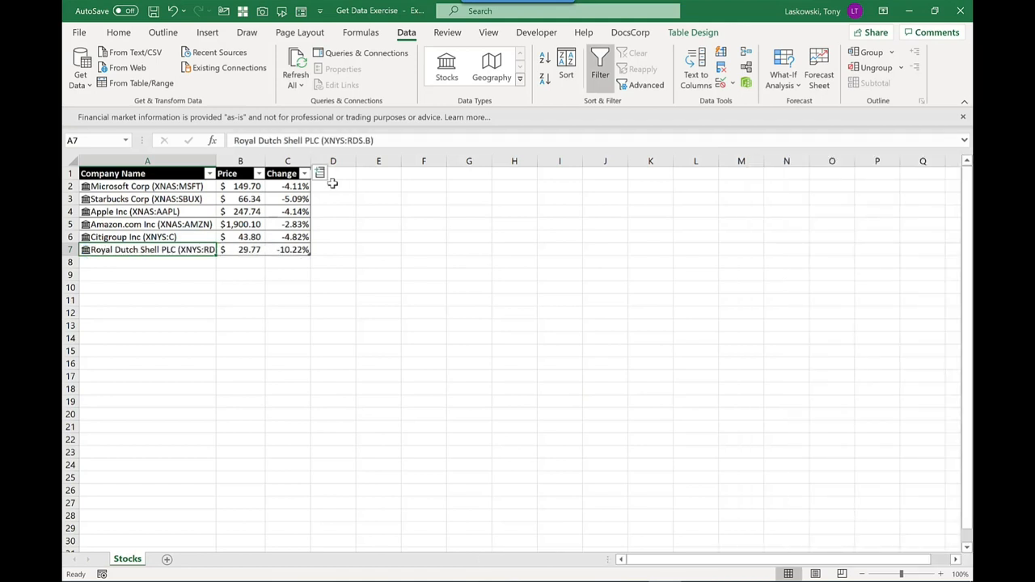
click(332, 186)
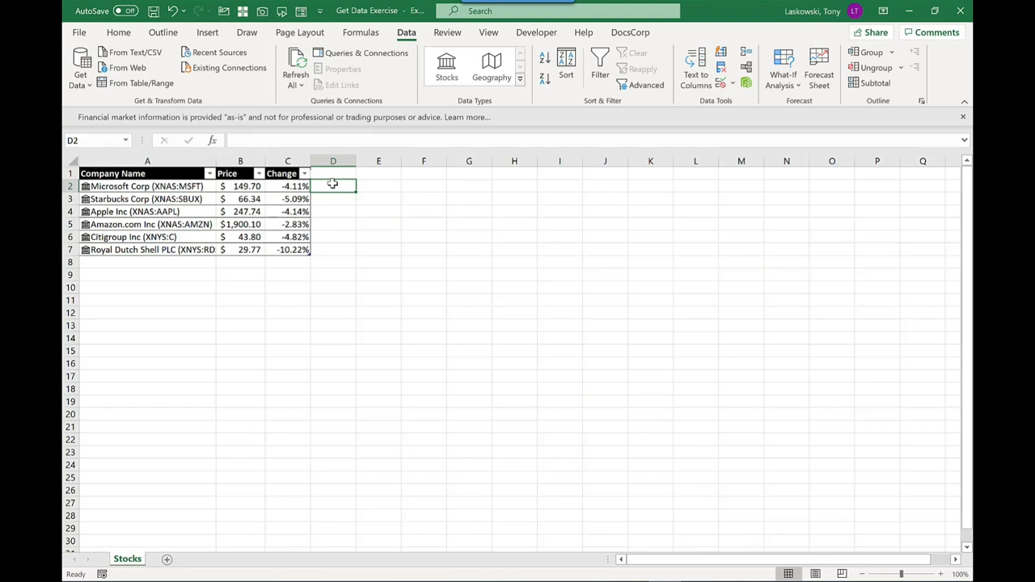
- Fill D2 with the formula =A2.Industry and rename the column header to 'Industry'
text(=)
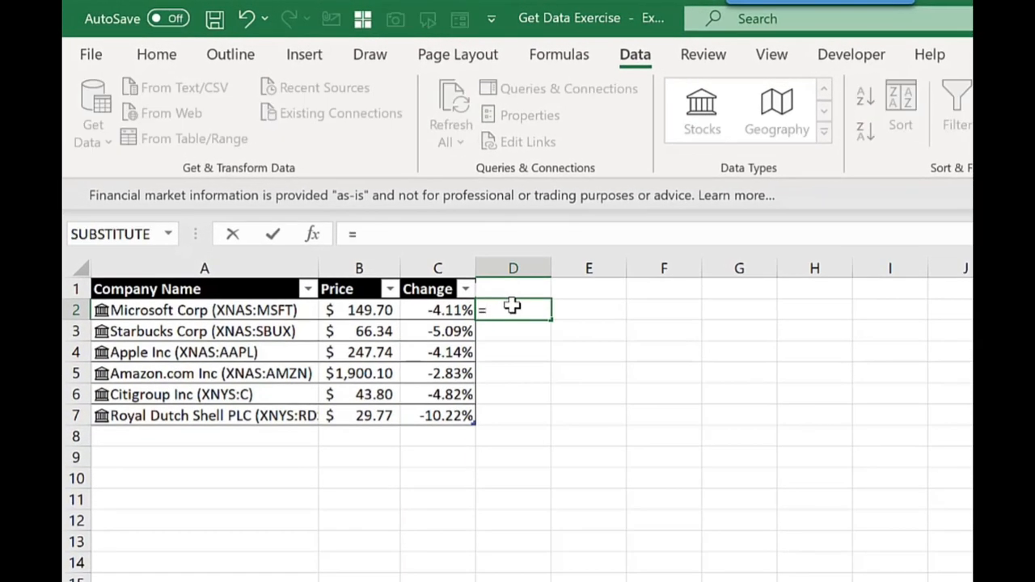
text(a2)
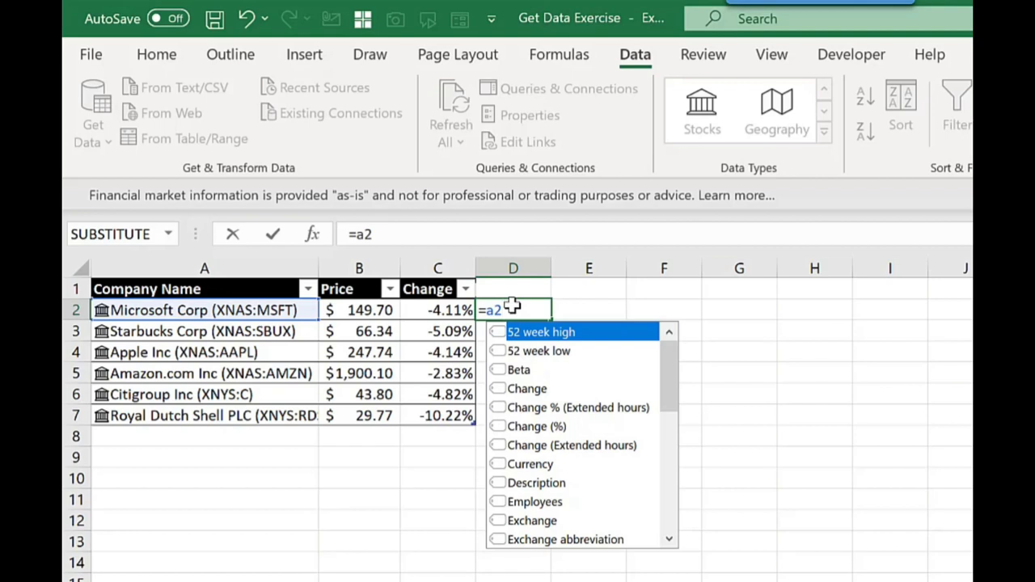
text(.)
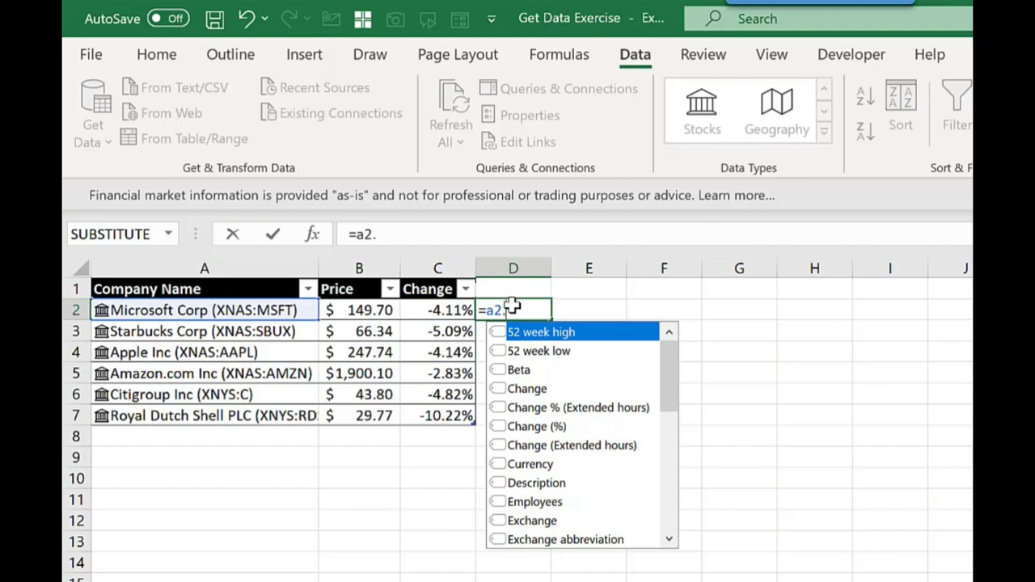
text(ind)
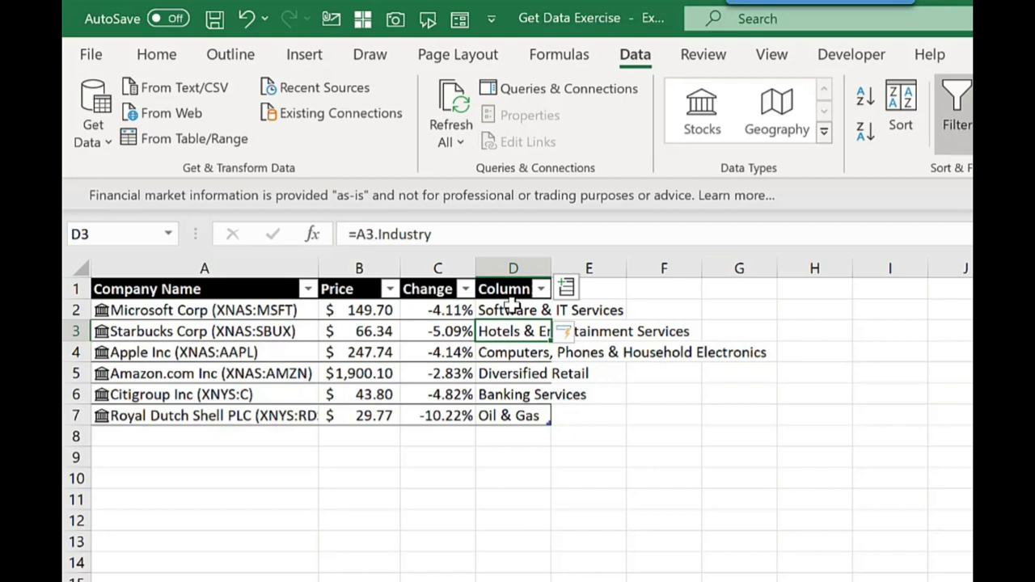
mouse_move(506, 288)
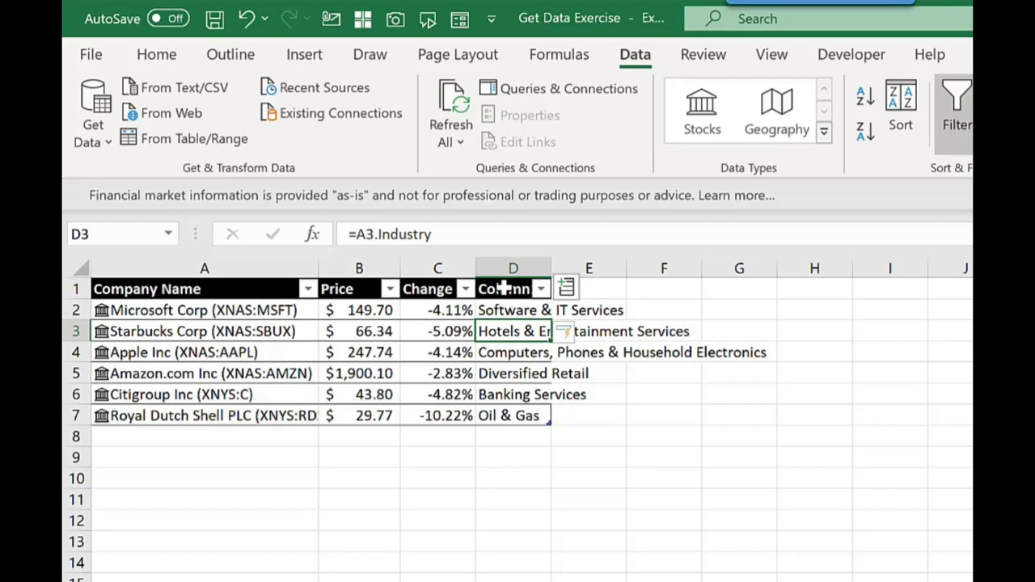
click(512, 289)
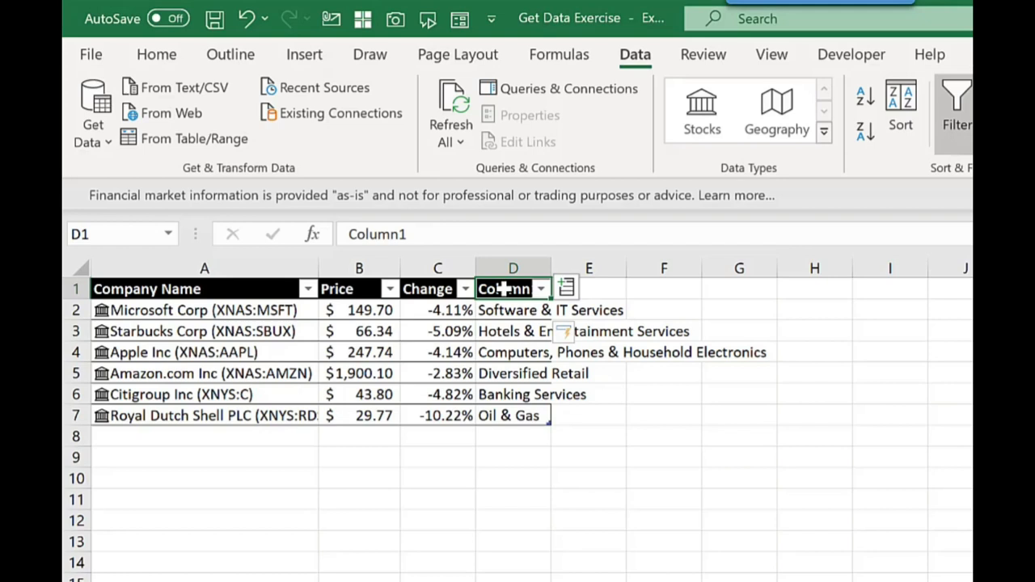
text(Industry)
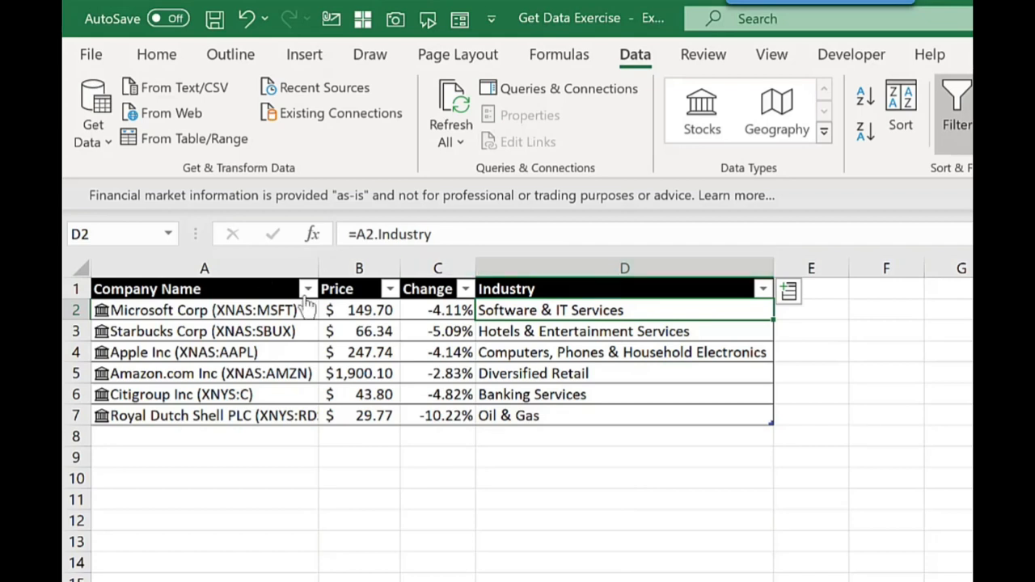
- Set the Company Name filter's sort field to Employees
click(307, 289)
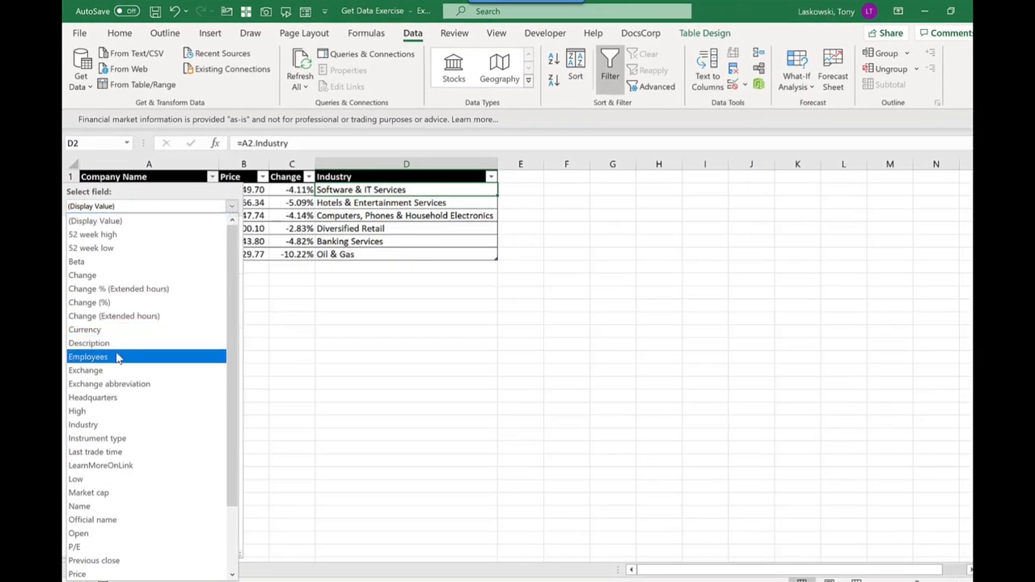
click(88, 357)
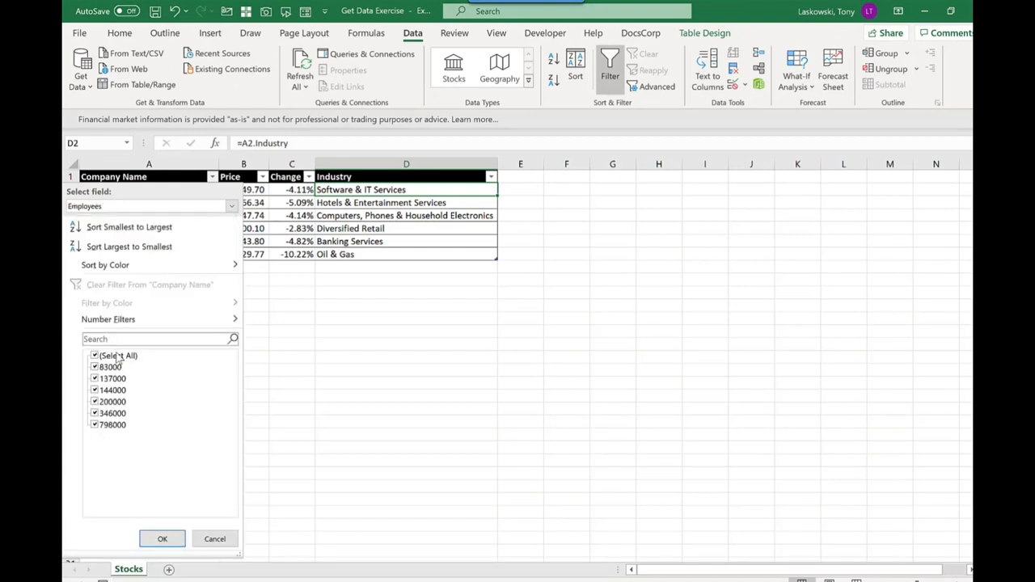
mouse_move(199, 255)
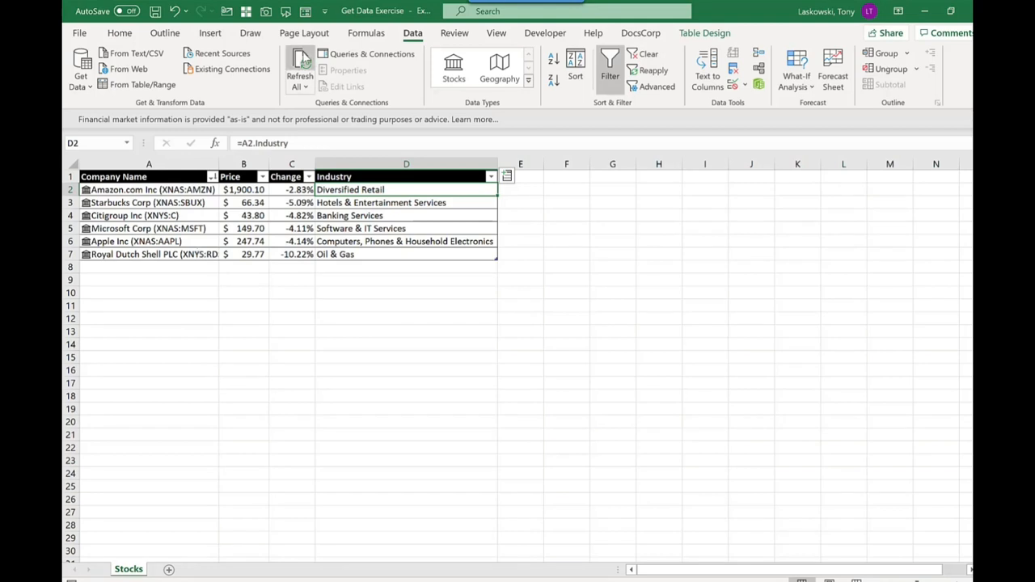
mouse_move(300, 69)
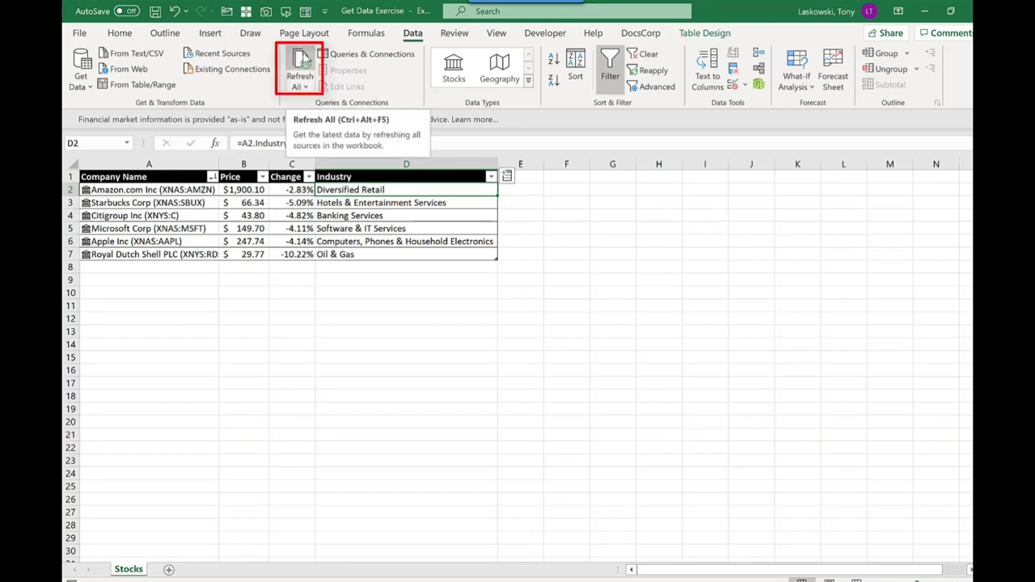